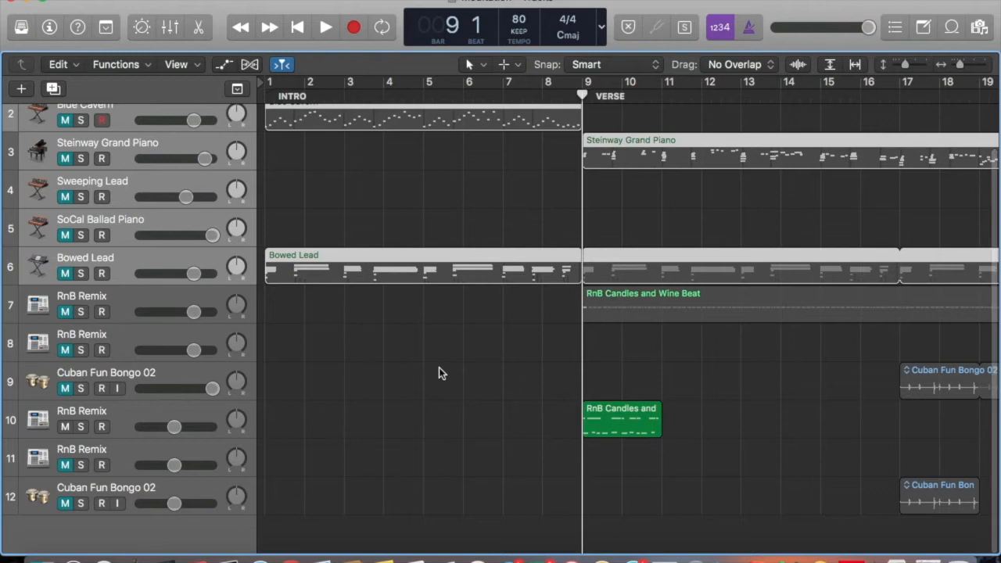
# Step: Search the Apple Loops library for 'candles', 'arabian' and 'cub' drum loops
pyautogui.hscroll(3)
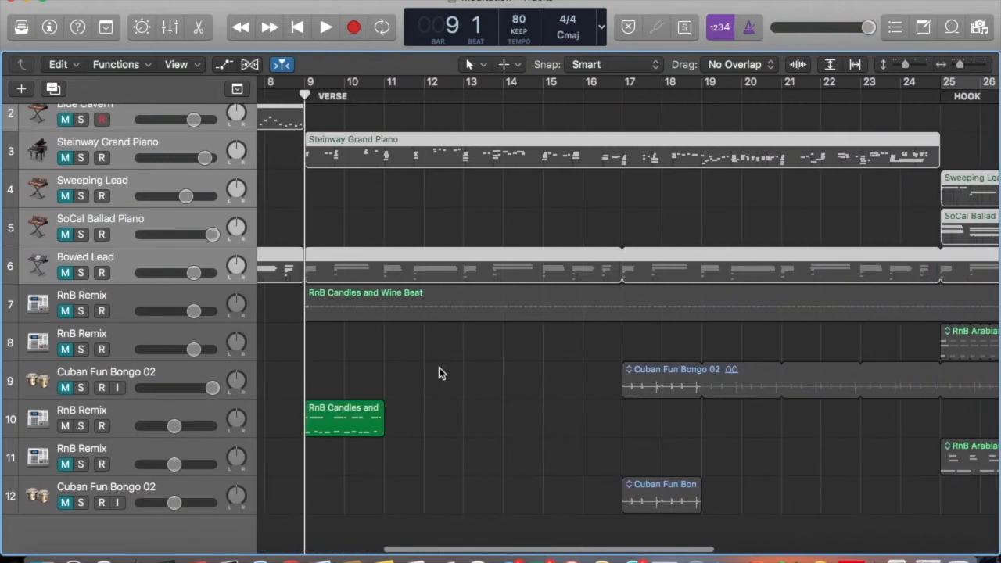
pyautogui.hscroll(3)
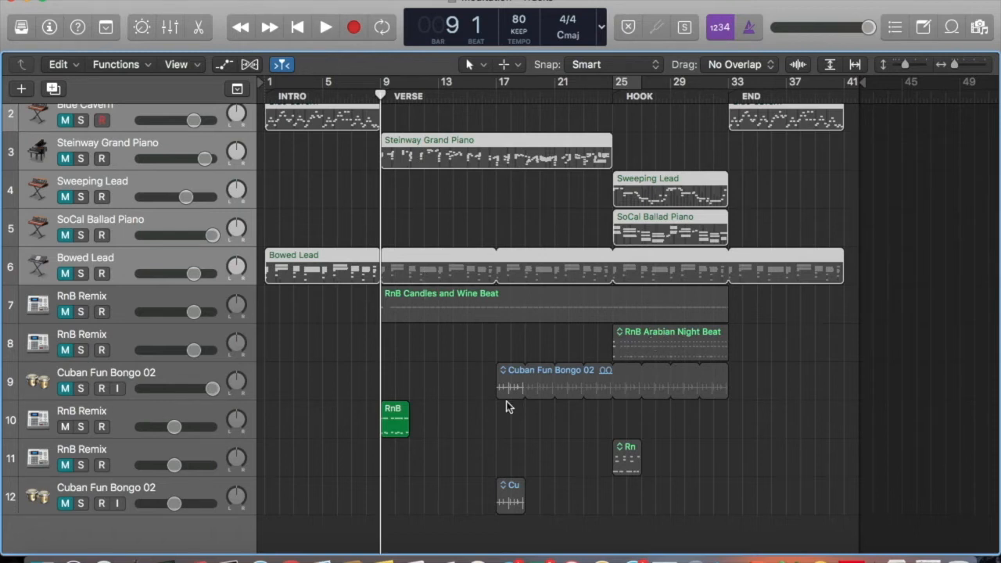
pyautogui.moveTo(953, 42)
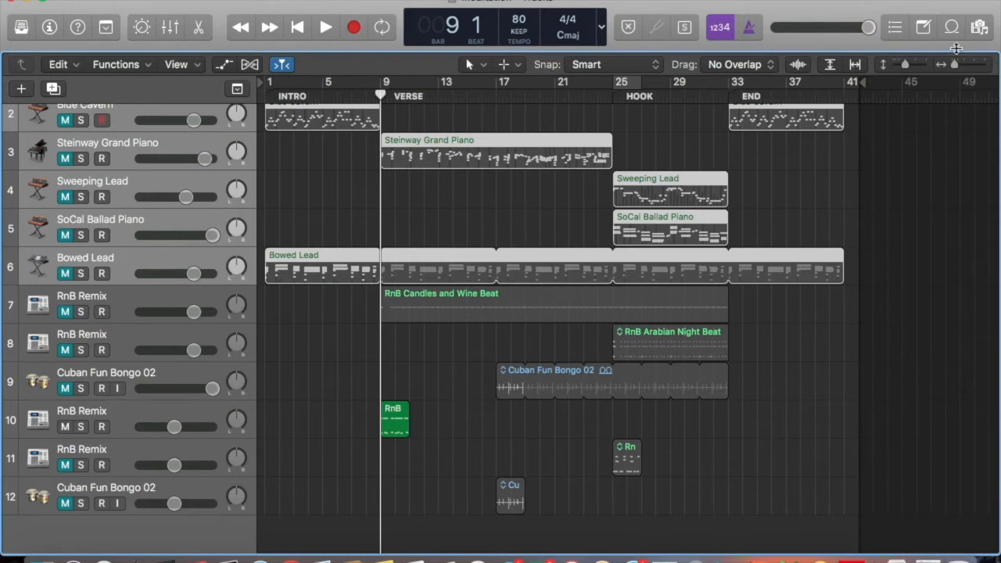
pyautogui.click(980, 25)
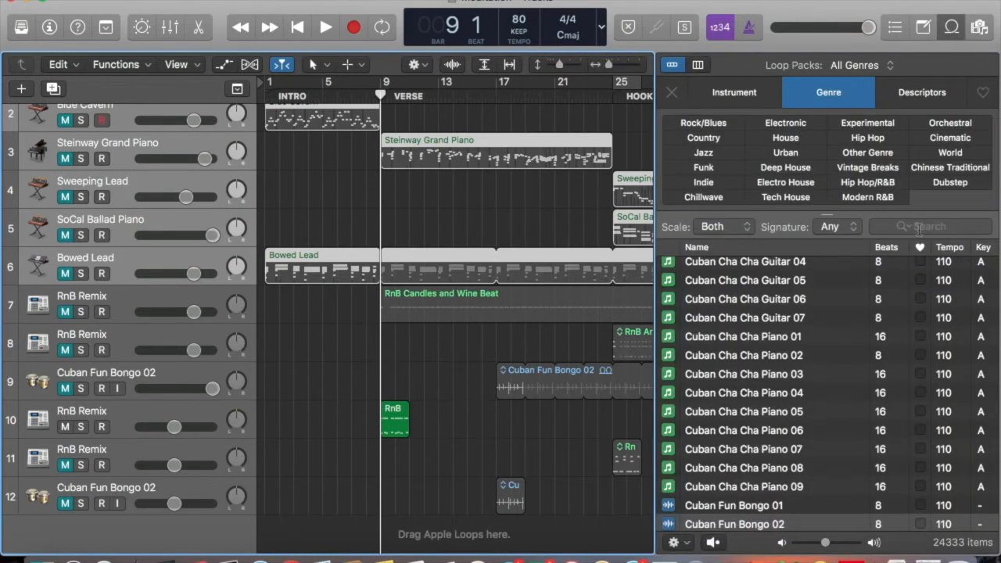
pyautogui.click(931, 226)
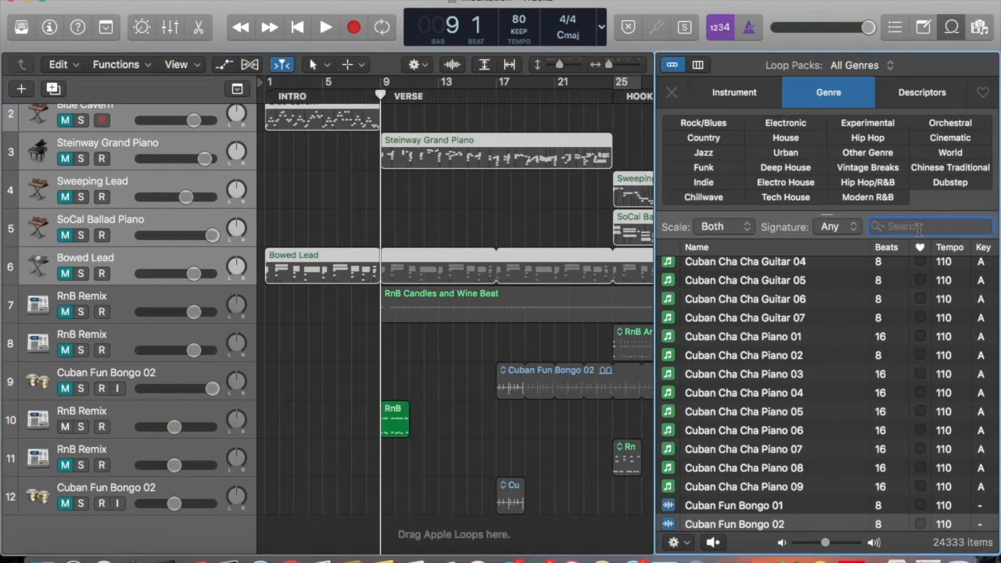
pyautogui.write('candles')
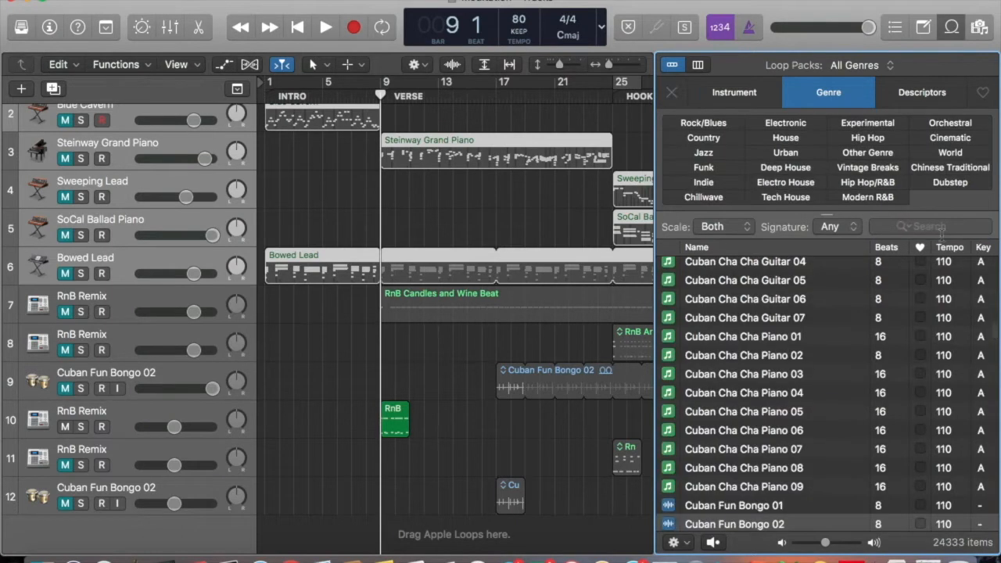
pyautogui.click(319, 27)
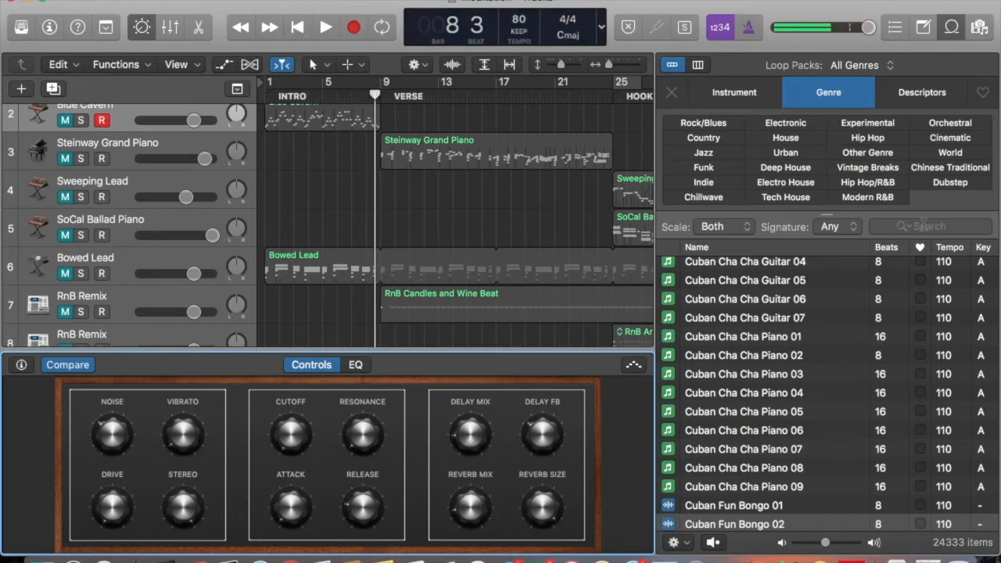
pyautogui.write('arabian')
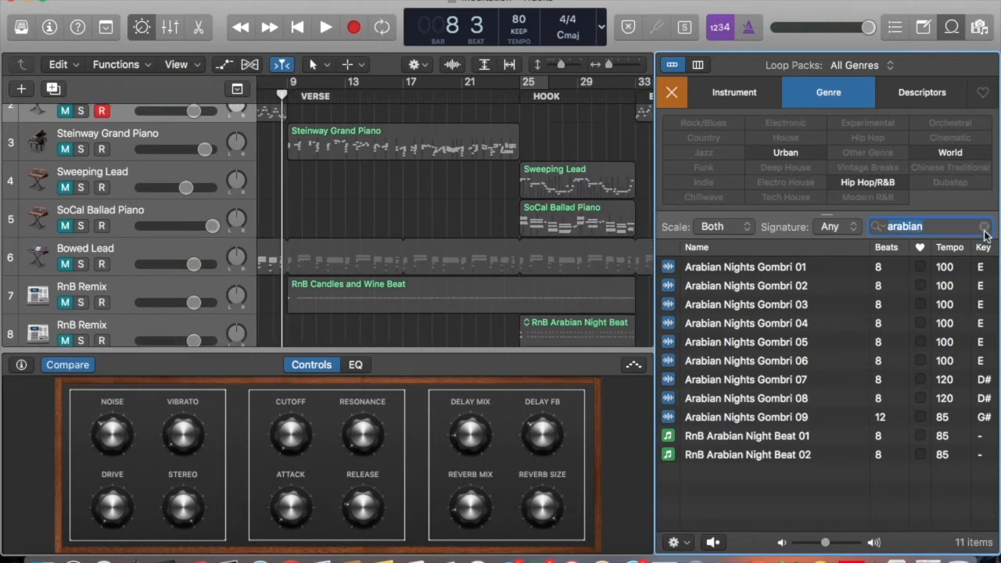
pyautogui.write('cub')
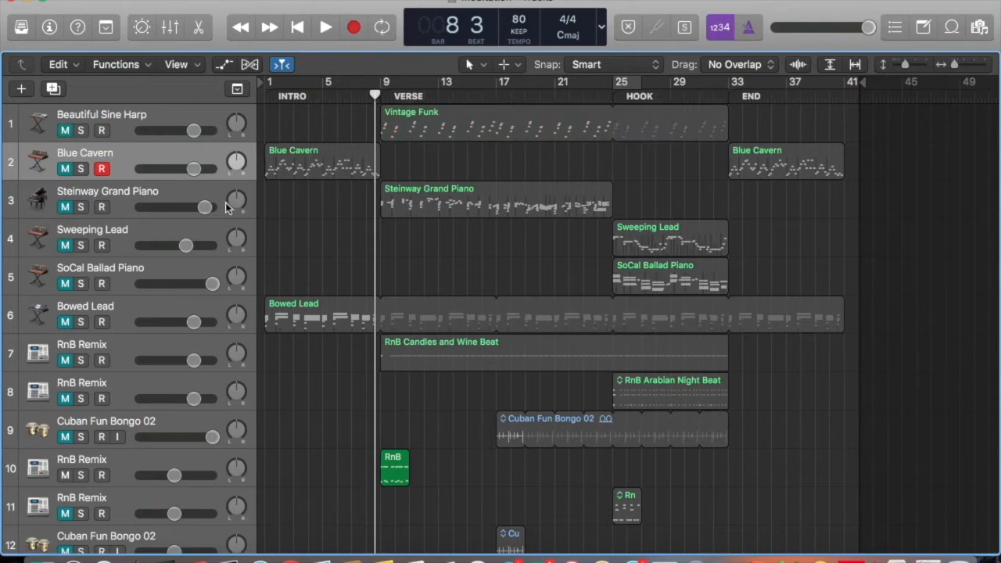
# Step: Audition the verse from its start with the upper Candles and Wine track muted, then stop
pyautogui.scroll(-3)
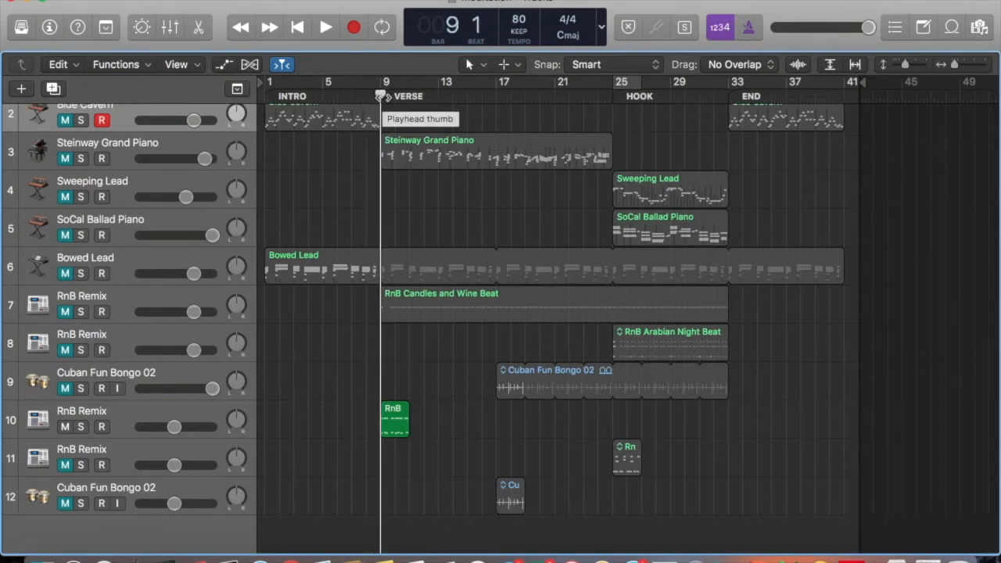
pyautogui.click(320, 27)
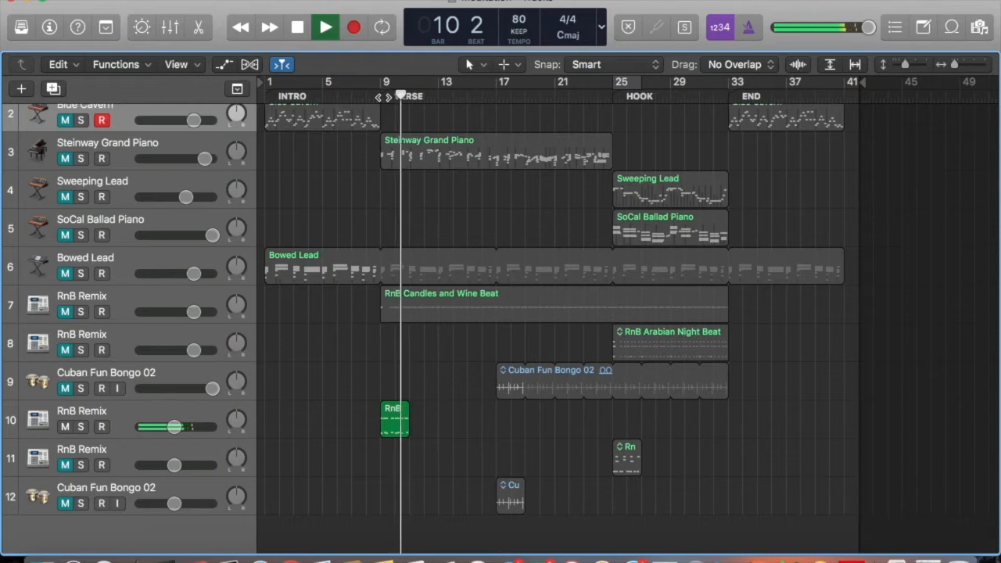
pyautogui.click(326, 26)
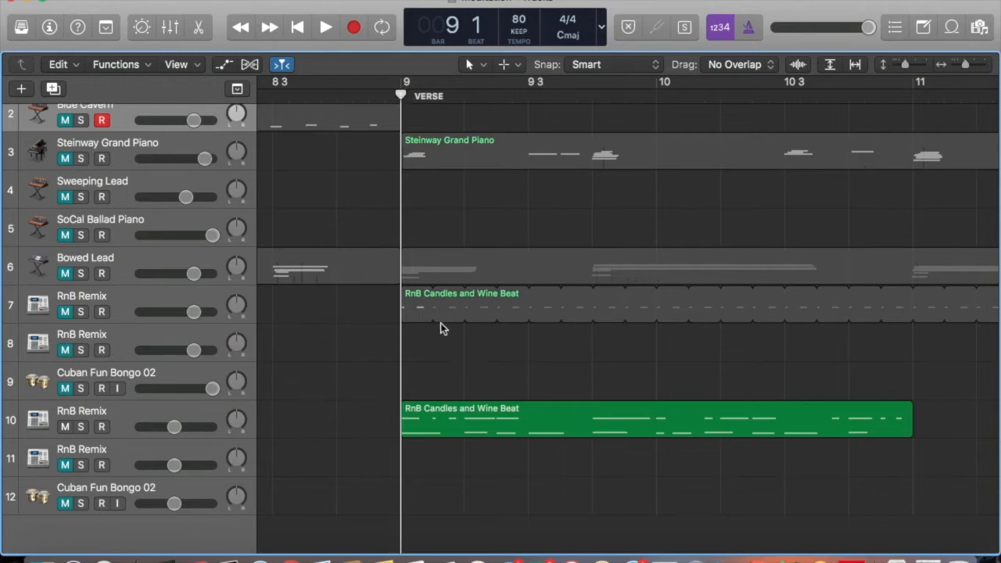
pyautogui.moveTo(427, 420)
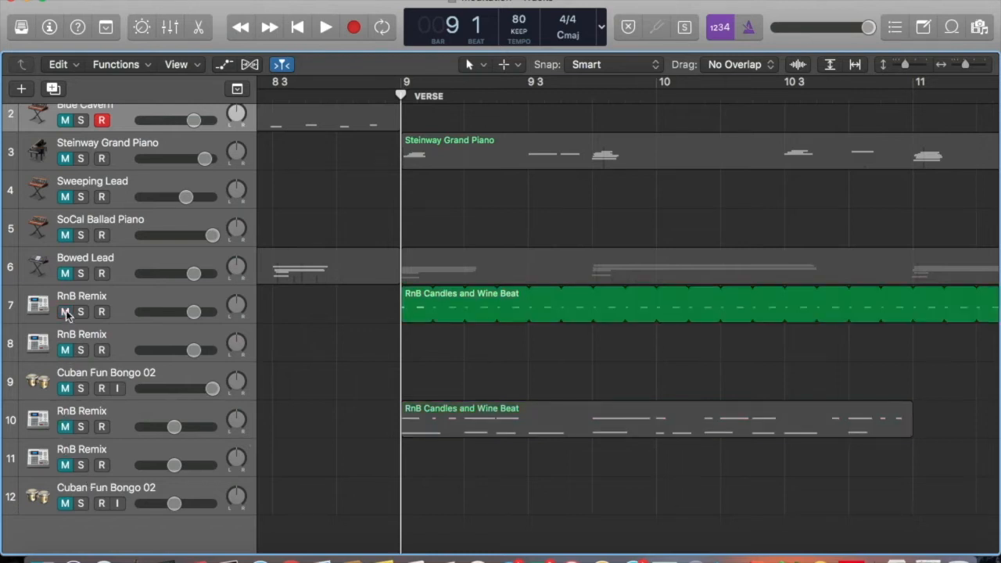
pyautogui.click(320, 27)
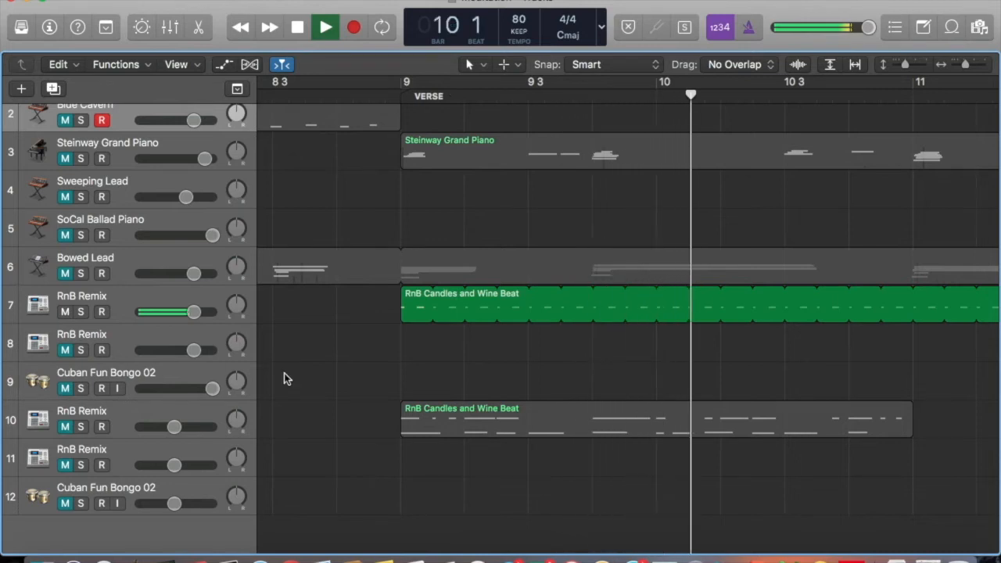
pyautogui.click(319, 26)
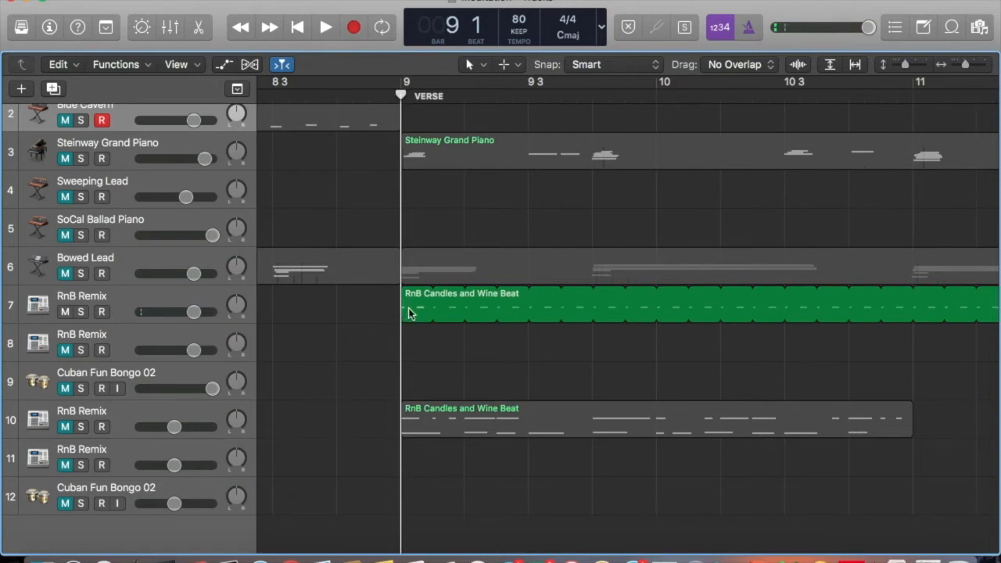
pyautogui.moveTo(430, 293)
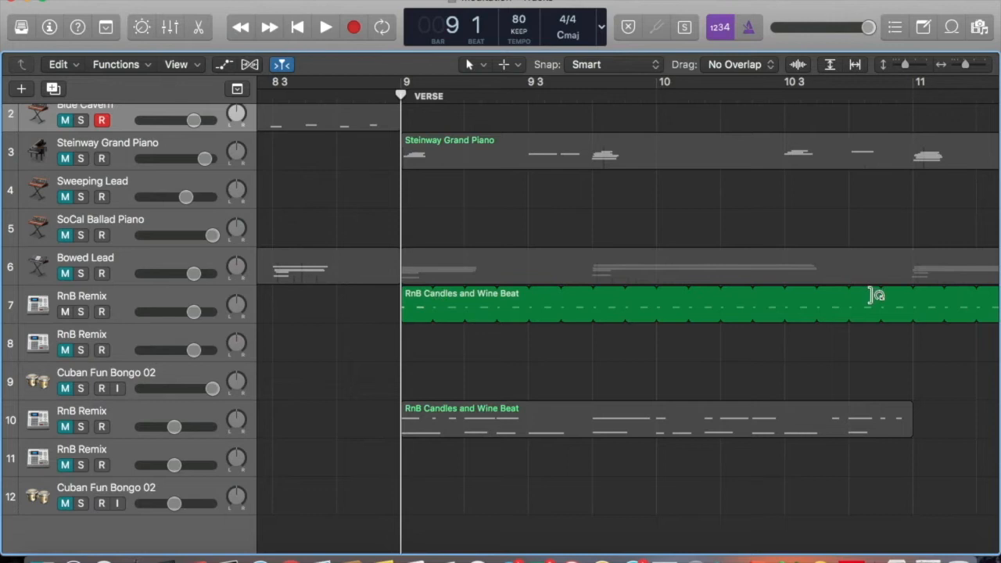
pyautogui.moveTo(543, 368)
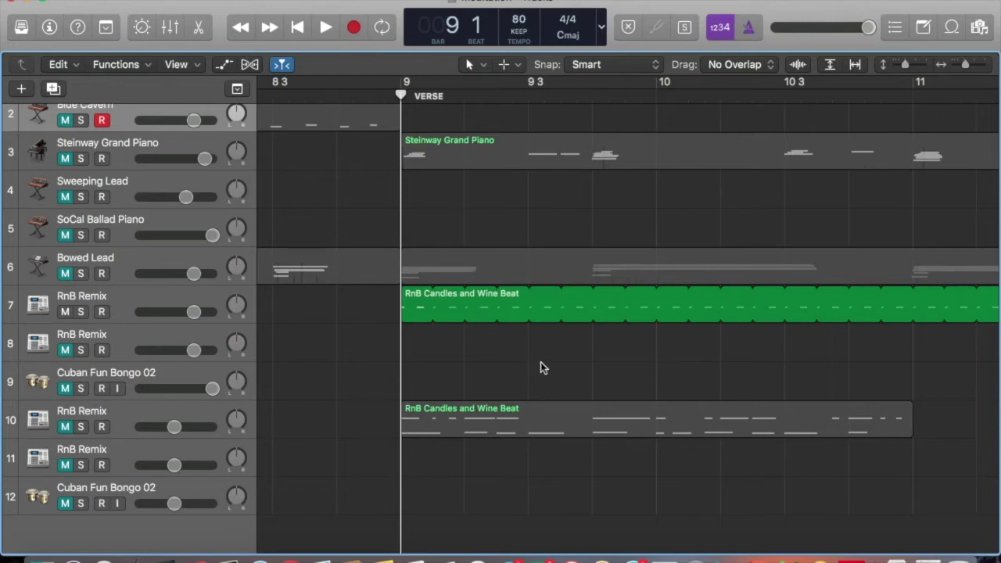
# Step: Mute the lower Arabian Night track and mark the split point at bar 25 beat 2 on track 11
pyautogui.hscroll(3)
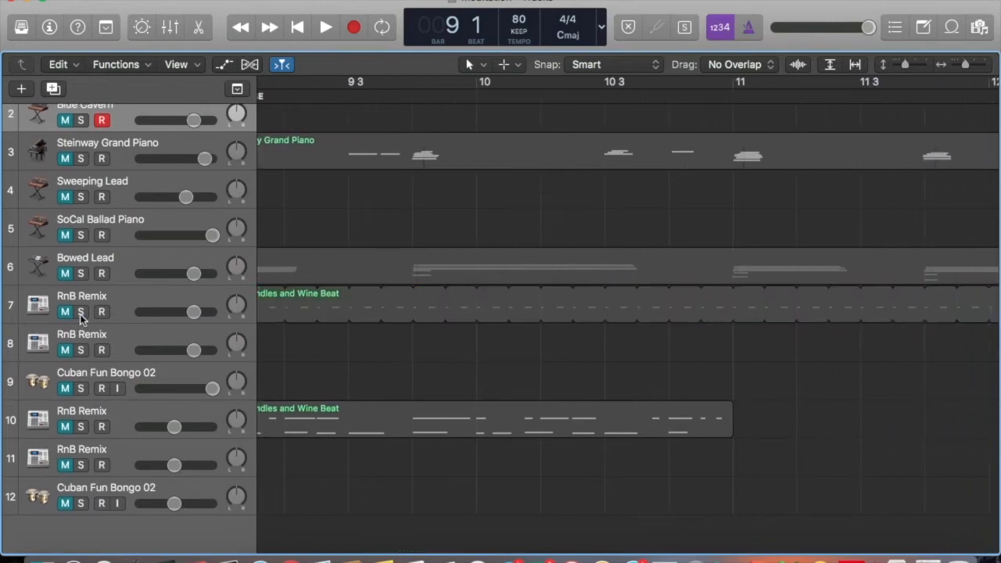
pyautogui.hscroll(3)
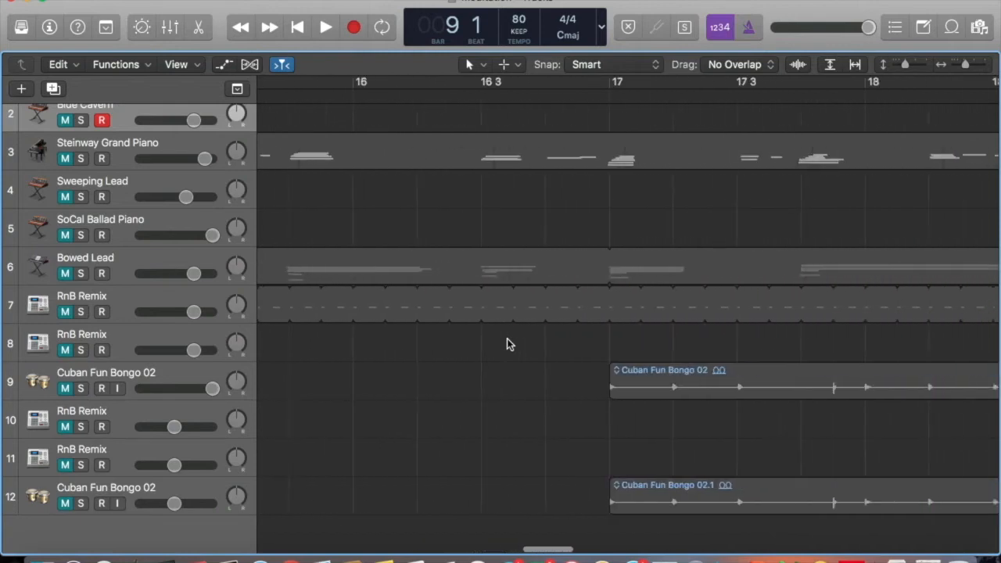
pyautogui.hscroll(3)
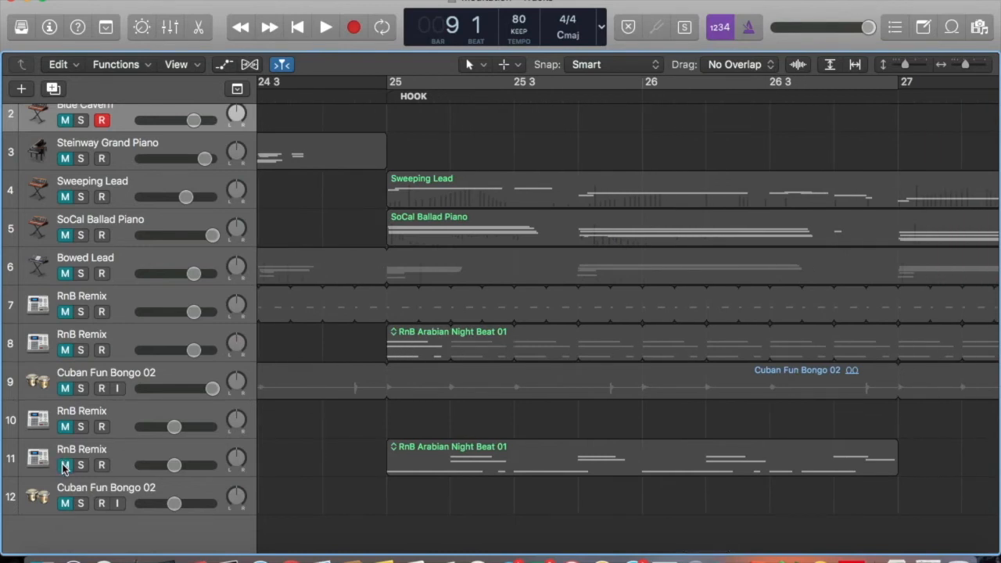
pyautogui.click(319, 26)
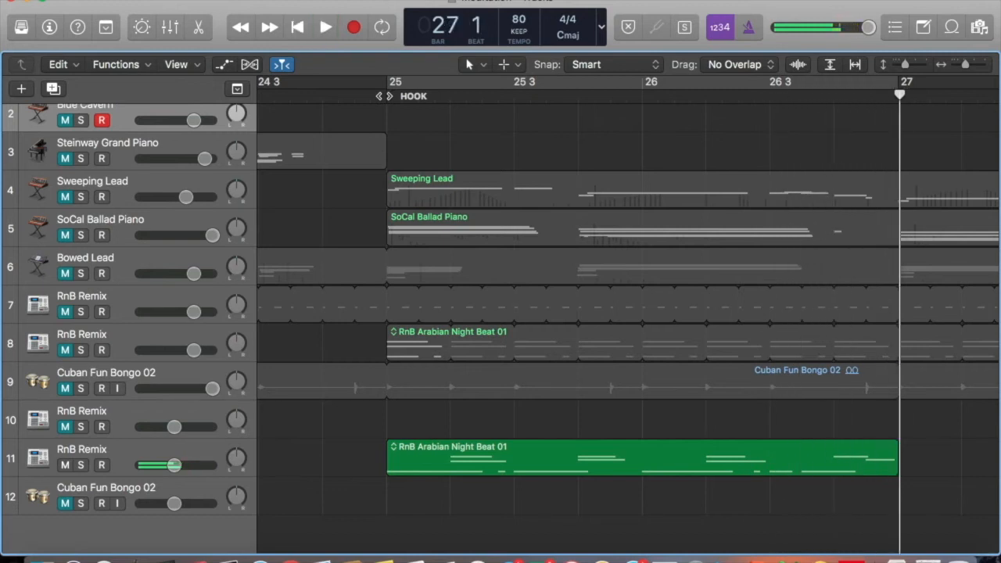
pyautogui.click(319, 26)
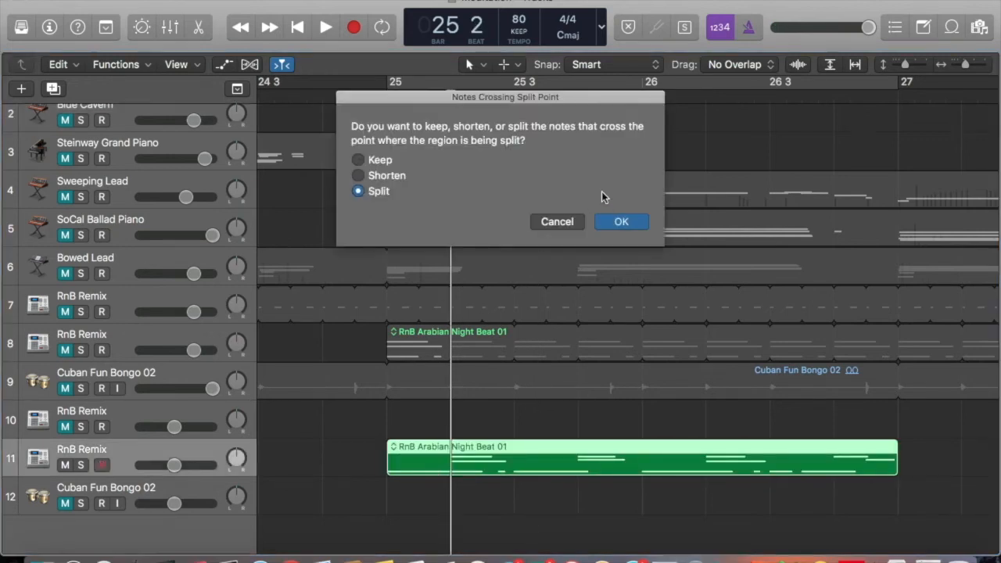
# Step: Confirm splitting the crossing notes and audition the remaining one-beat fragment around bar 25
pyautogui.click(621, 222)
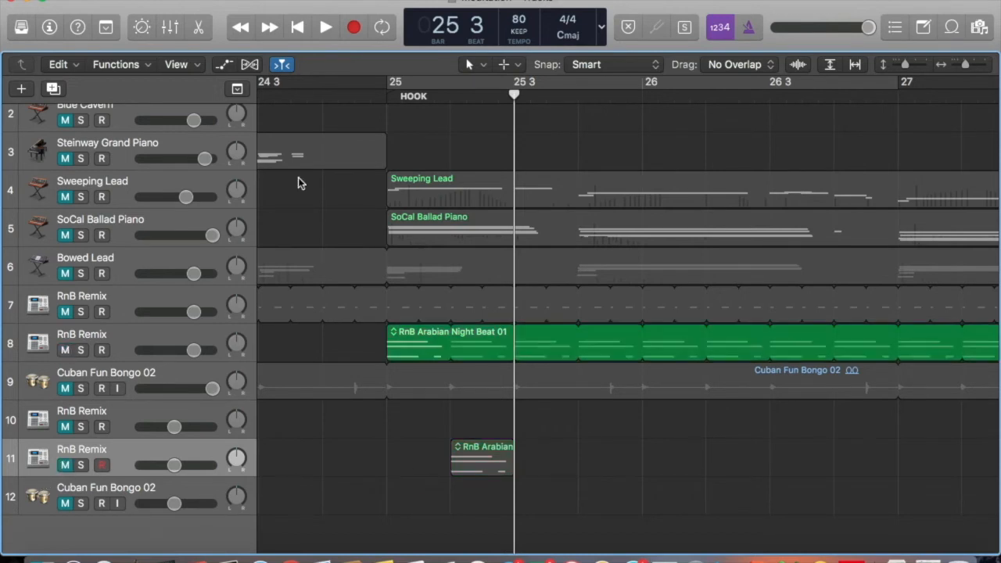
pyautogui.click(319, 26)
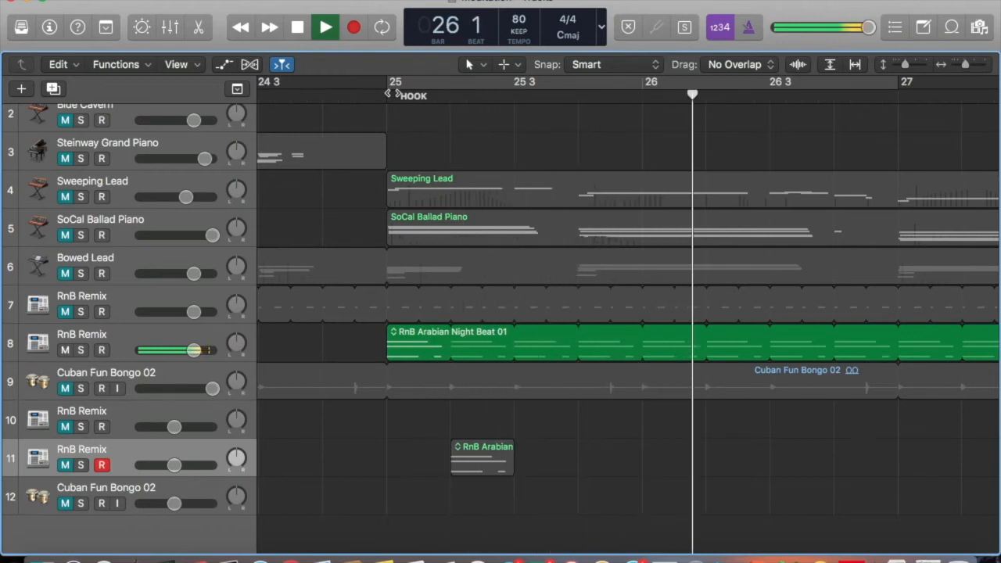
pyautogui.click(320, 25)
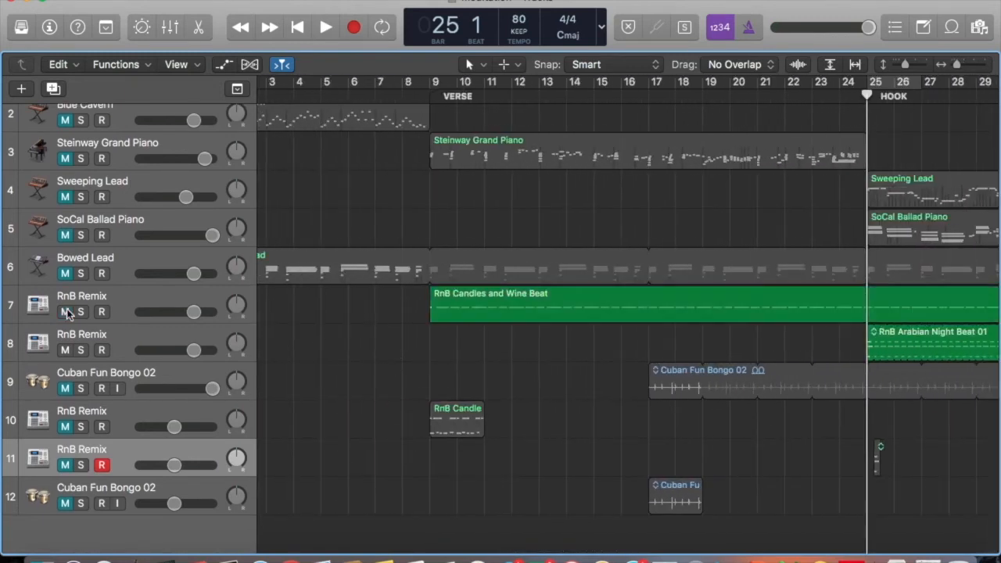
pyautogui.moveTo(519, 386)
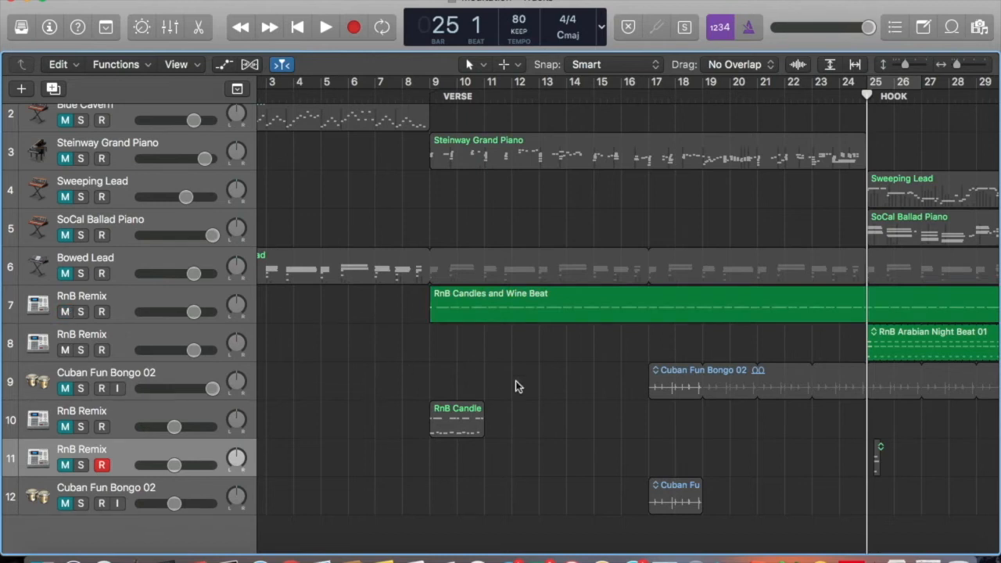
pyautogui.hscroll(3)
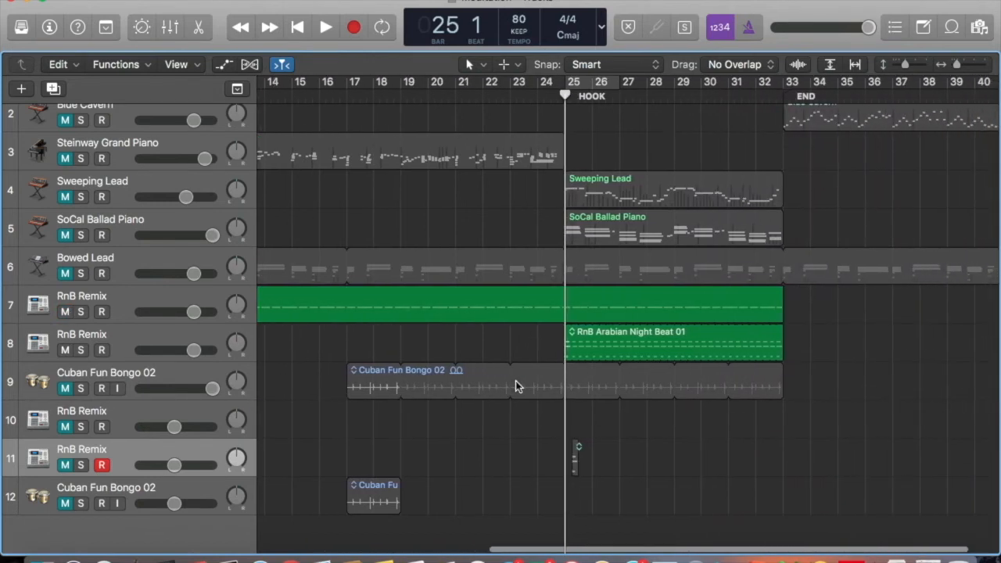
pyautogui.click(318, 27)
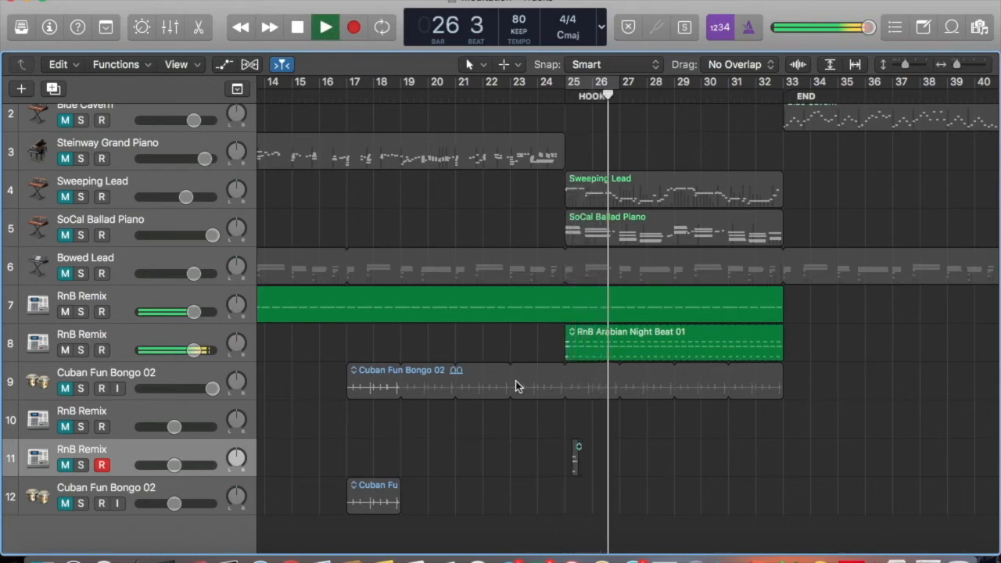
pyautogui.click(325, 27)
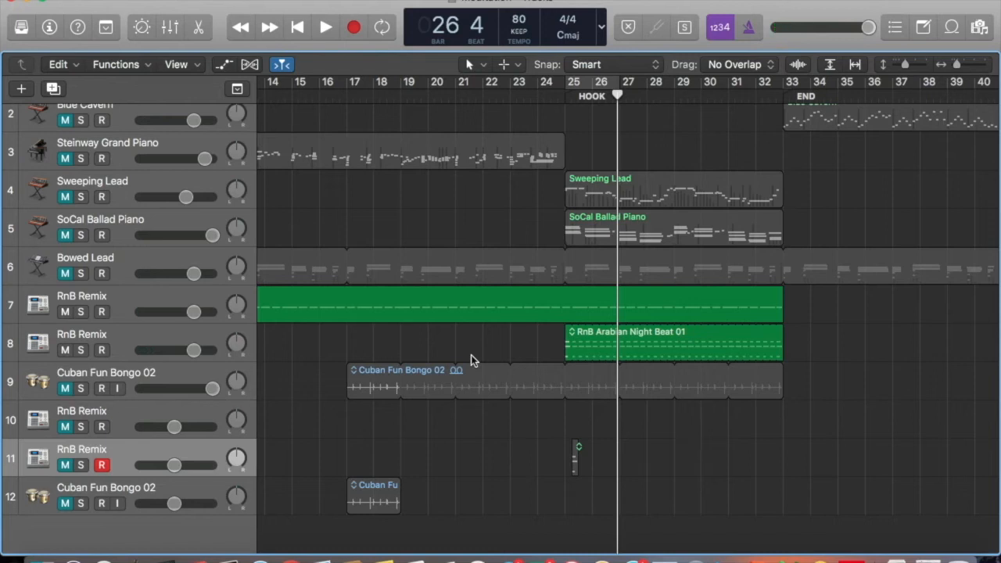
pyautogui.moveTo(325, 261)
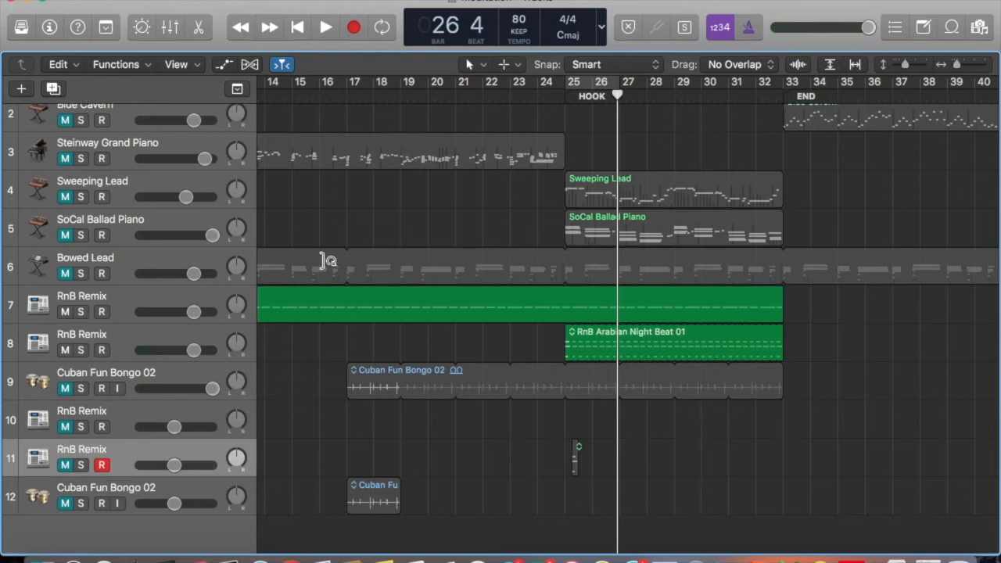
# Step: From bar 17, mute the Candles and Wine and Arabian Night tracks and play the bongo loop alone
pyautogui.click(345, 81)
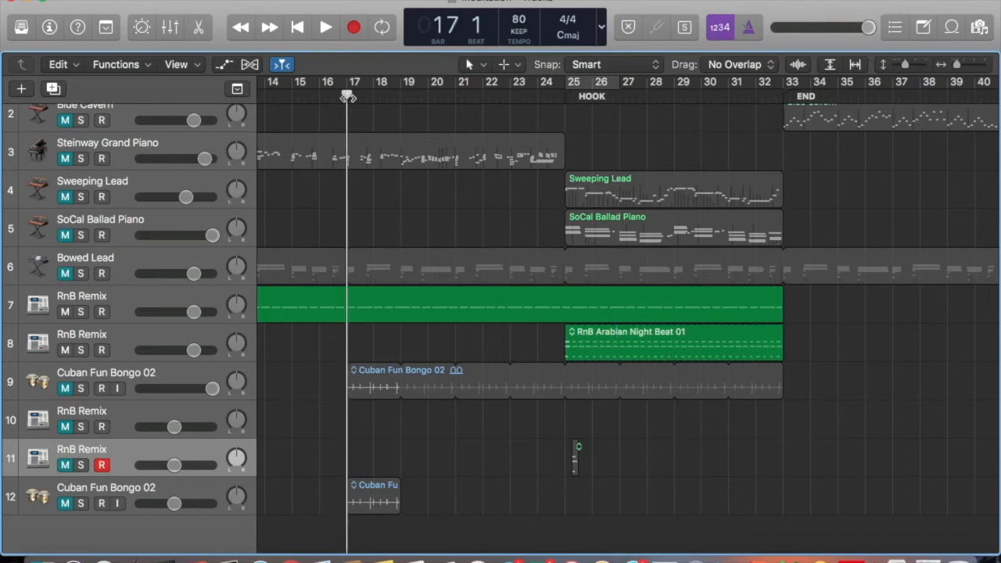
pyautogui.moveTo(69, 393)
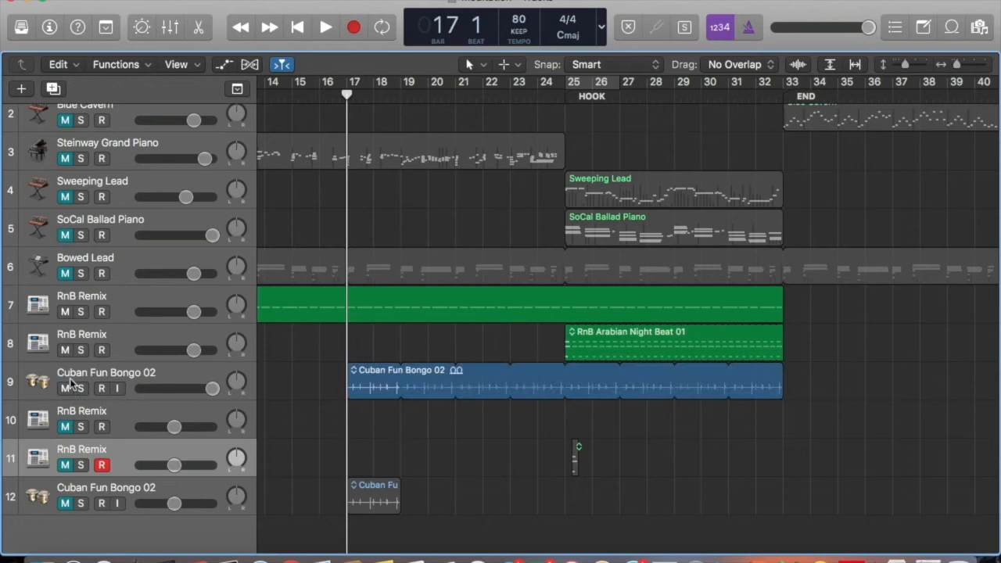
pyautogui.click(66, 312)
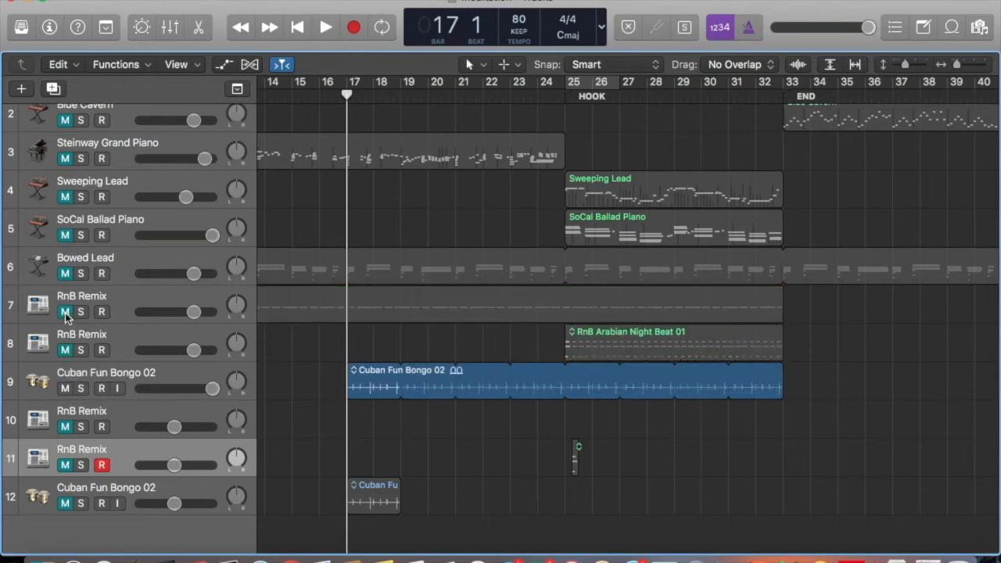
pyautogui.click(319, 26)
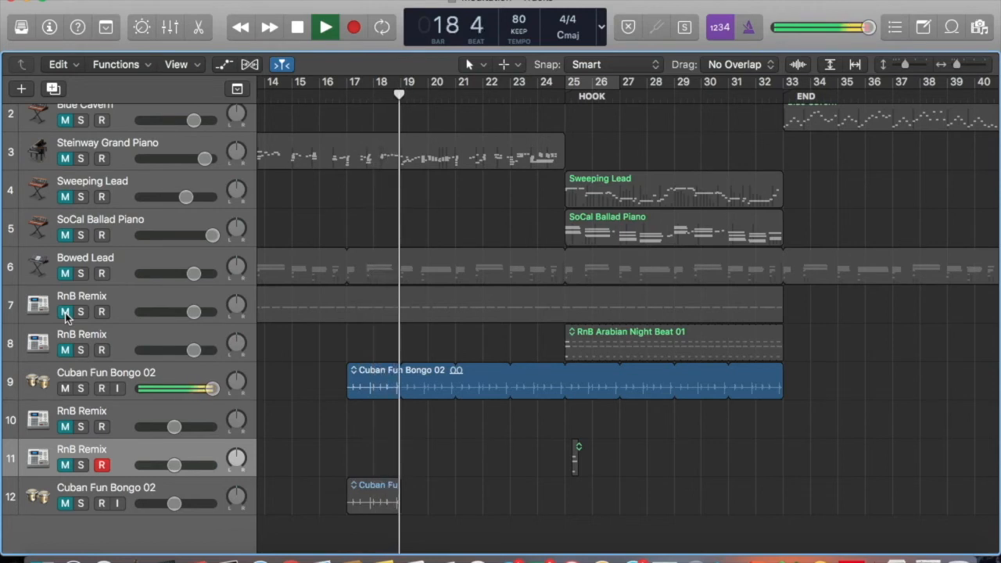
pyautogui.click(318, 26)
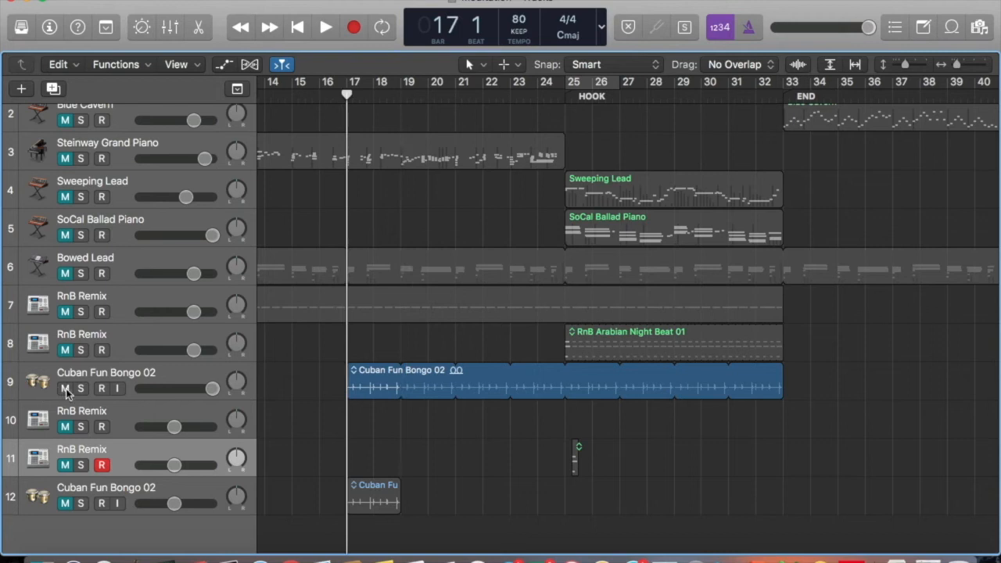
# Step: Unmute tracks 7 and 8 and play all three drum loops together into the hook, stopping near bar 28
pyautogui.click(673, 343)
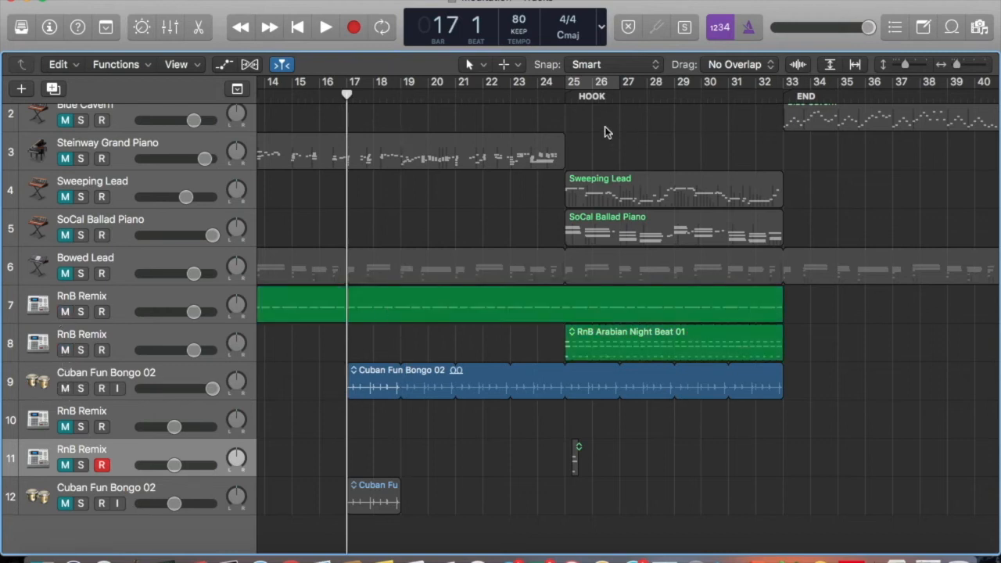
pyautogui.click(323, 26)
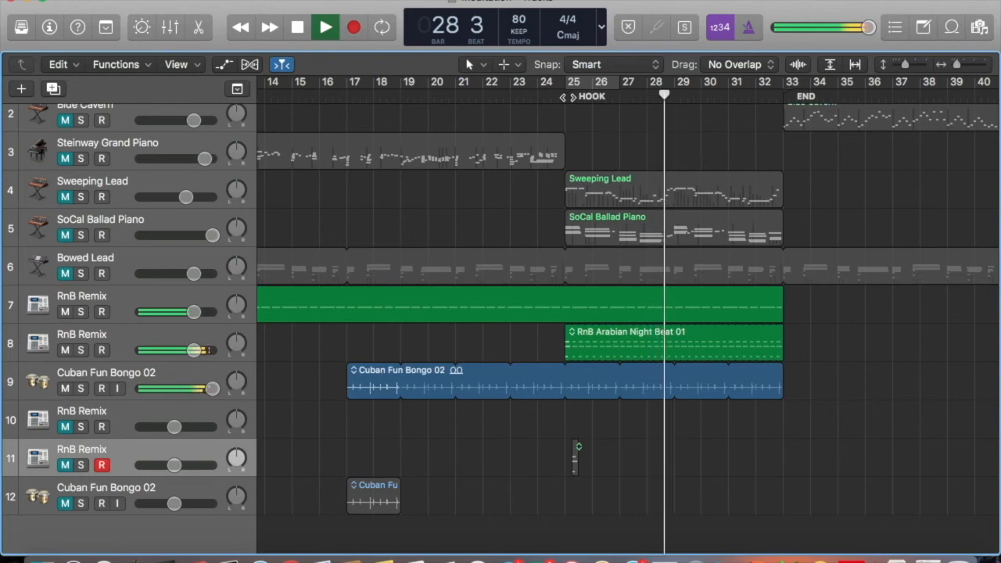
pyautogui.click(325, 27)
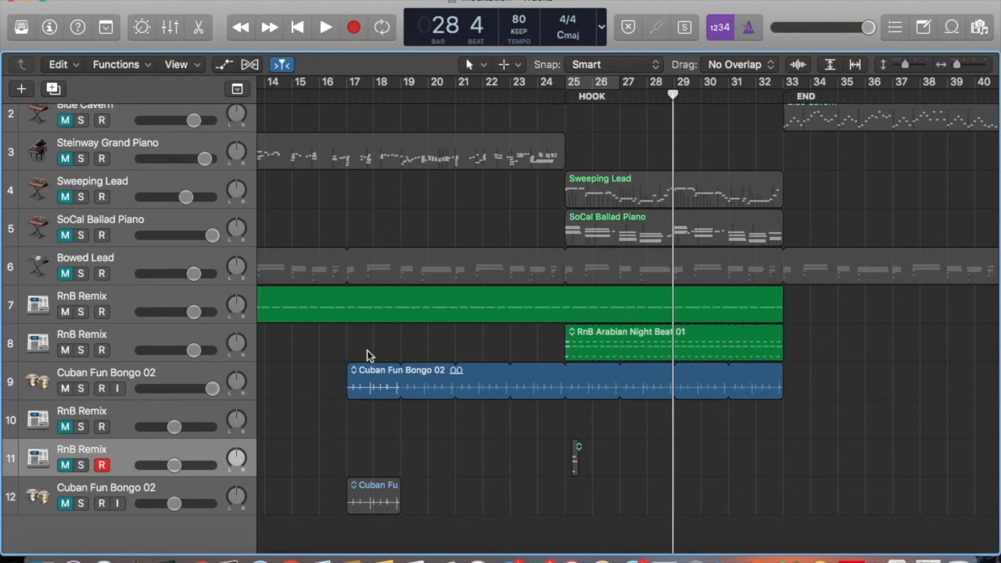
pyautogui.moveTo(134, 504)
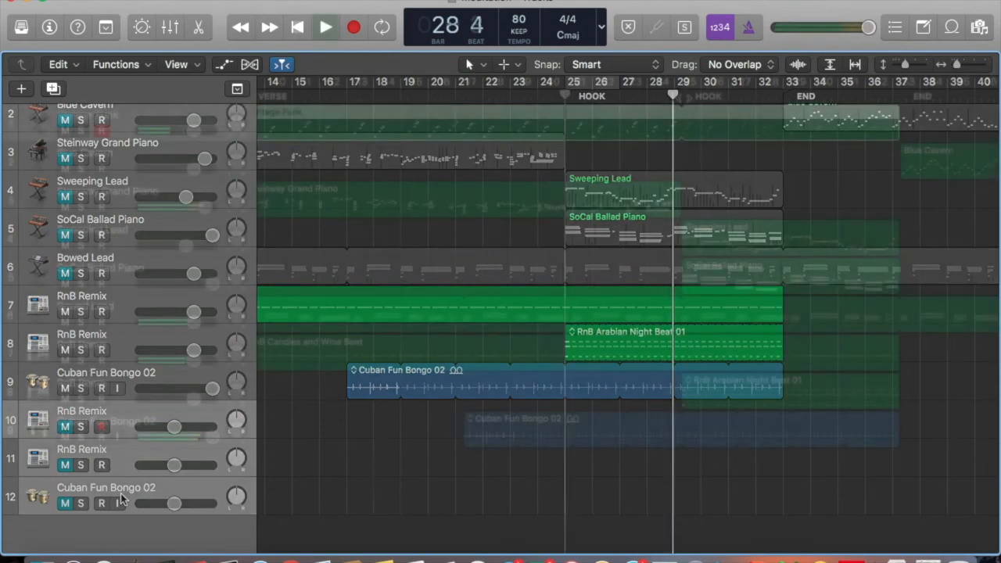
# Step: Play the finished nine-track arrangement from the hook
pyautogui.click(321, 27)
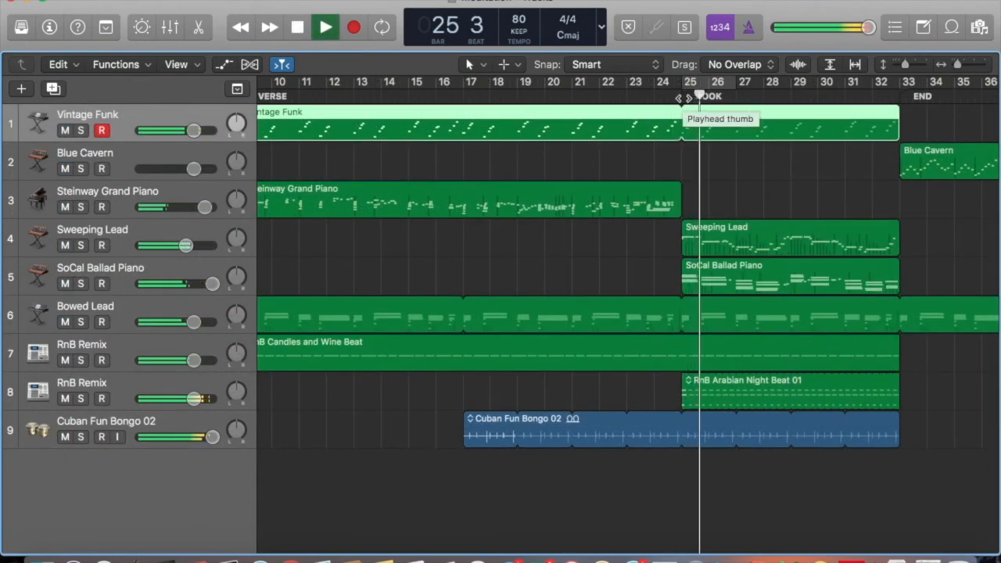